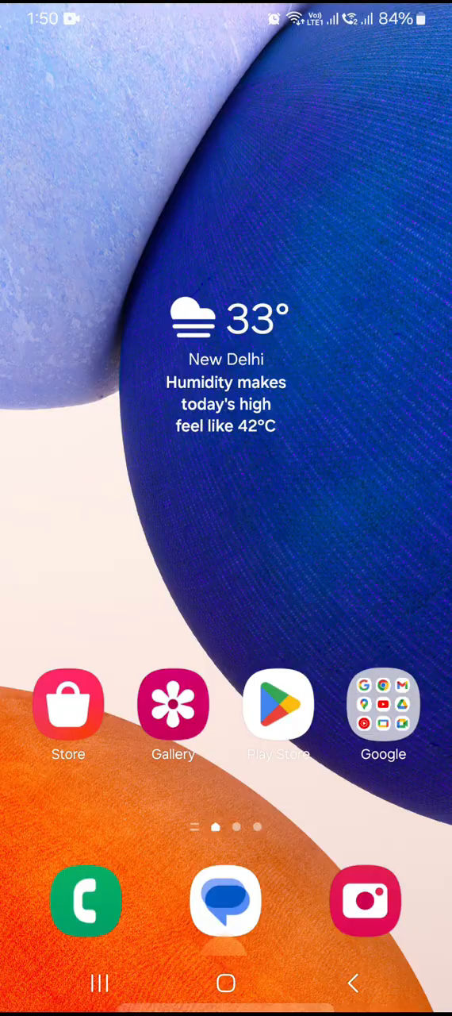
Step: Open the contacts list in the Phone app and show its more-options menu
{"action": "left_click", "coordinate": [86, 901]}
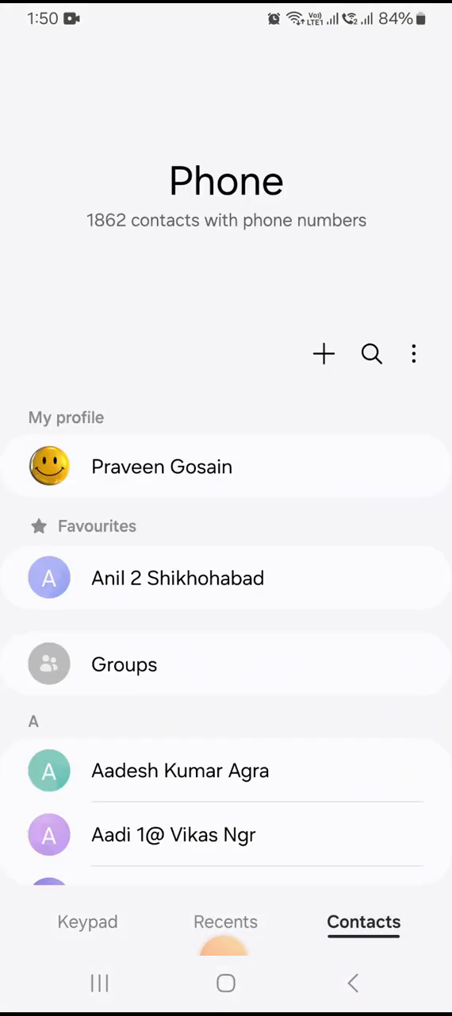
{"action": "left_click", "coordinate": [413, 354]}
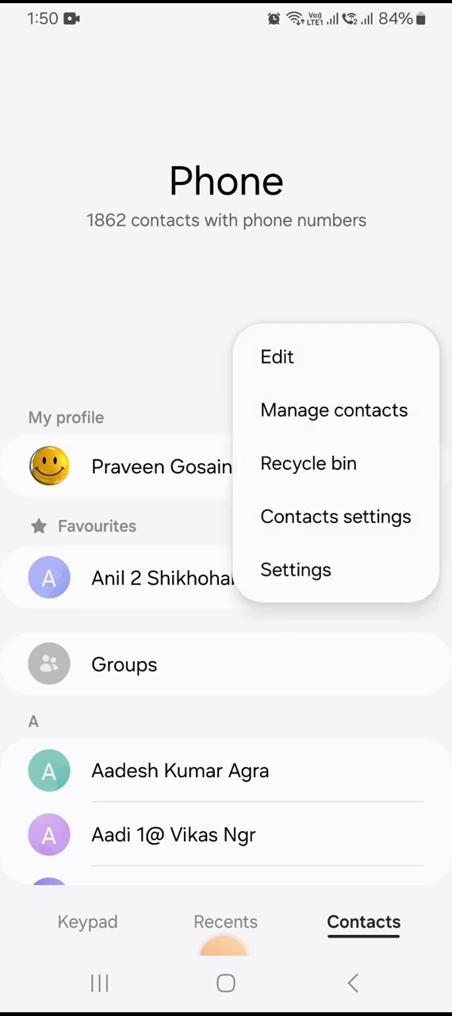
Step: Go through Manage contacts to Move contacts, reaching the source Google account's contact picker
{"action": "left_click", "coordinate": [334, 410]}
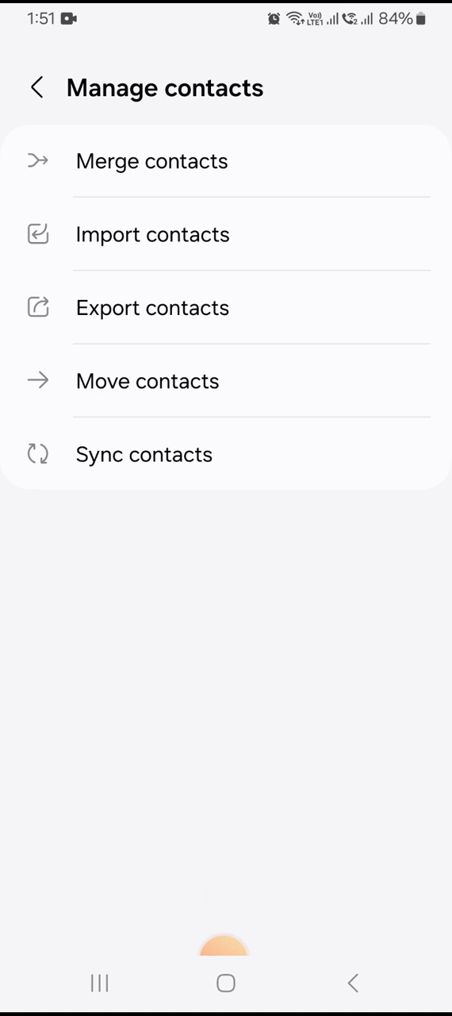
{"action": "left_click", "coordinate": [148, 381]}
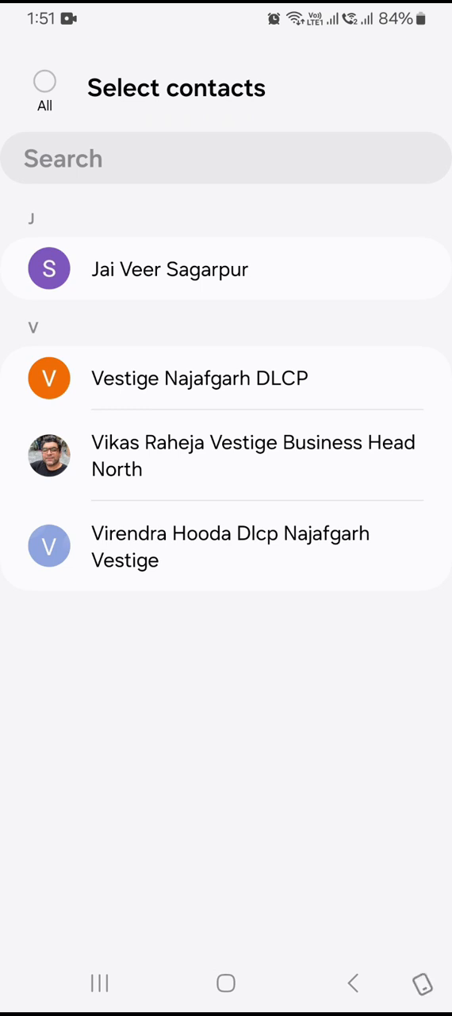
Step: Select all four contacts and confirm them for moving to the other Google account
{"action": "left_click", "coordinate": [44, 82]}
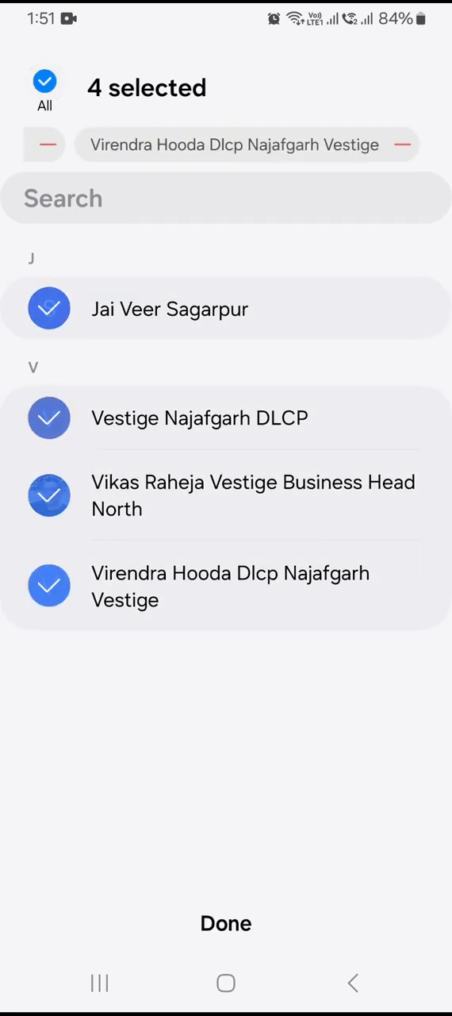
{"action": "left_click", "coordinate": [226, 924]}
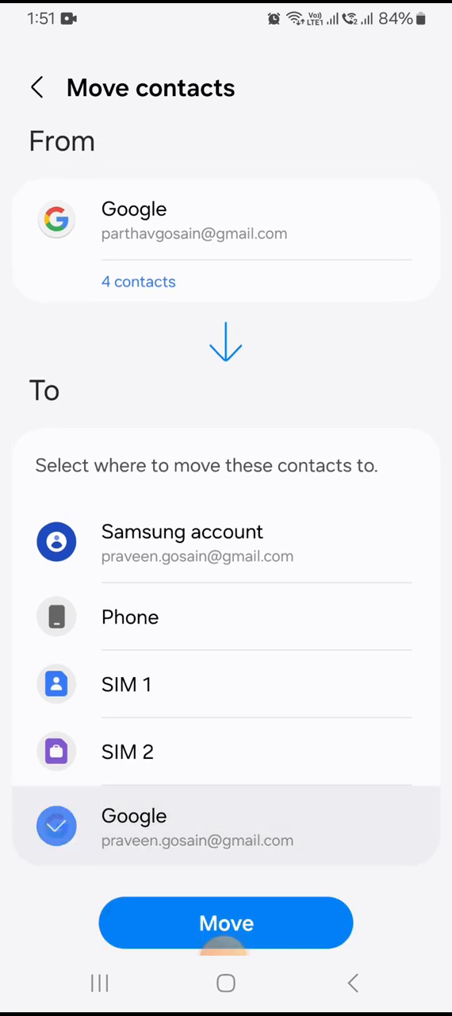
Step: Move the four contacts to the other Google account, accept the confirmation, and start another move
{"action": "left_click", "coordinate": [225, 924]}
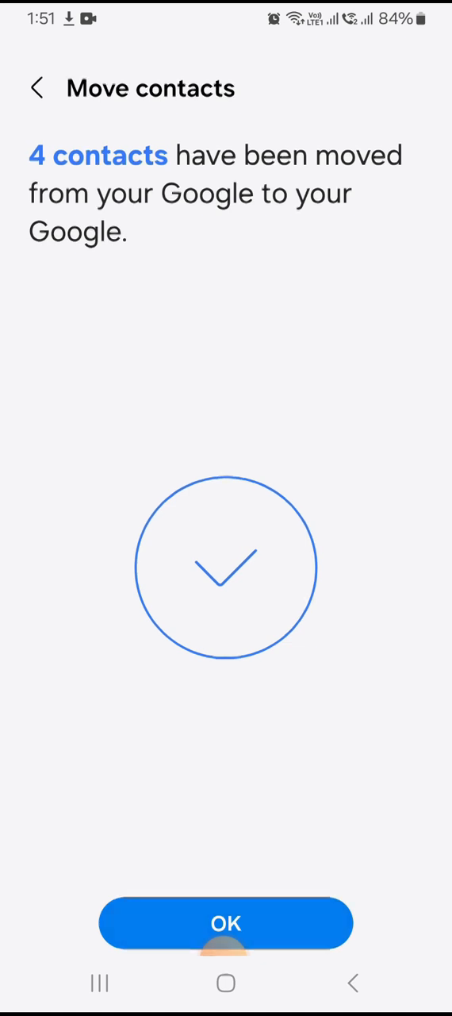
{"action": "left_click", "coordinate": [225, 924]}
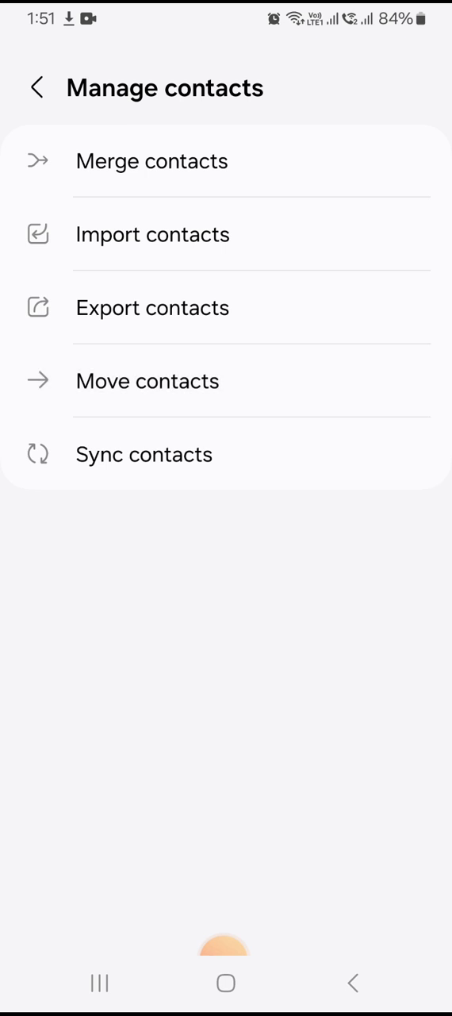
{"action": "left_click", "coordinate": [146, 381]}
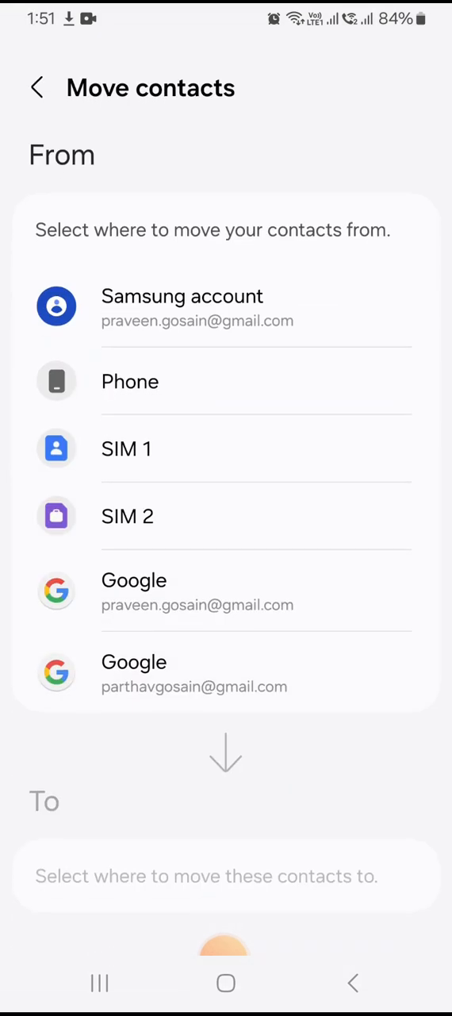